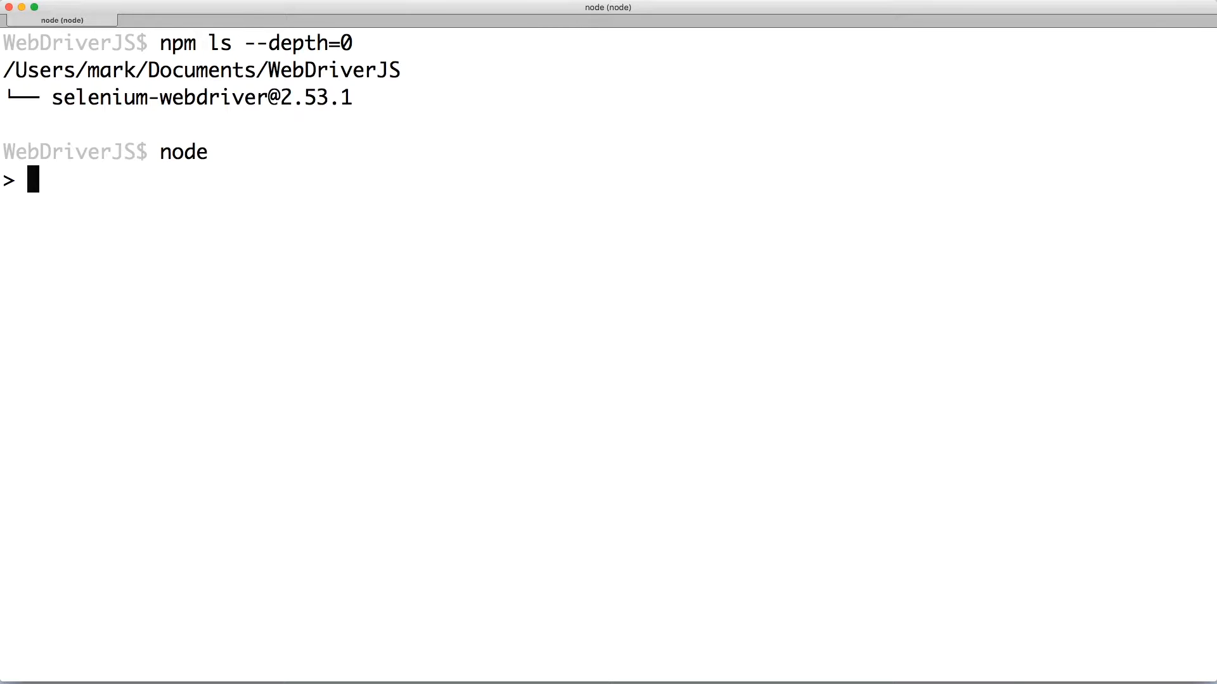
Require 'selenium-webdriver' as webdriver and create a new webdriver.Builder() named builder.
type("var web")
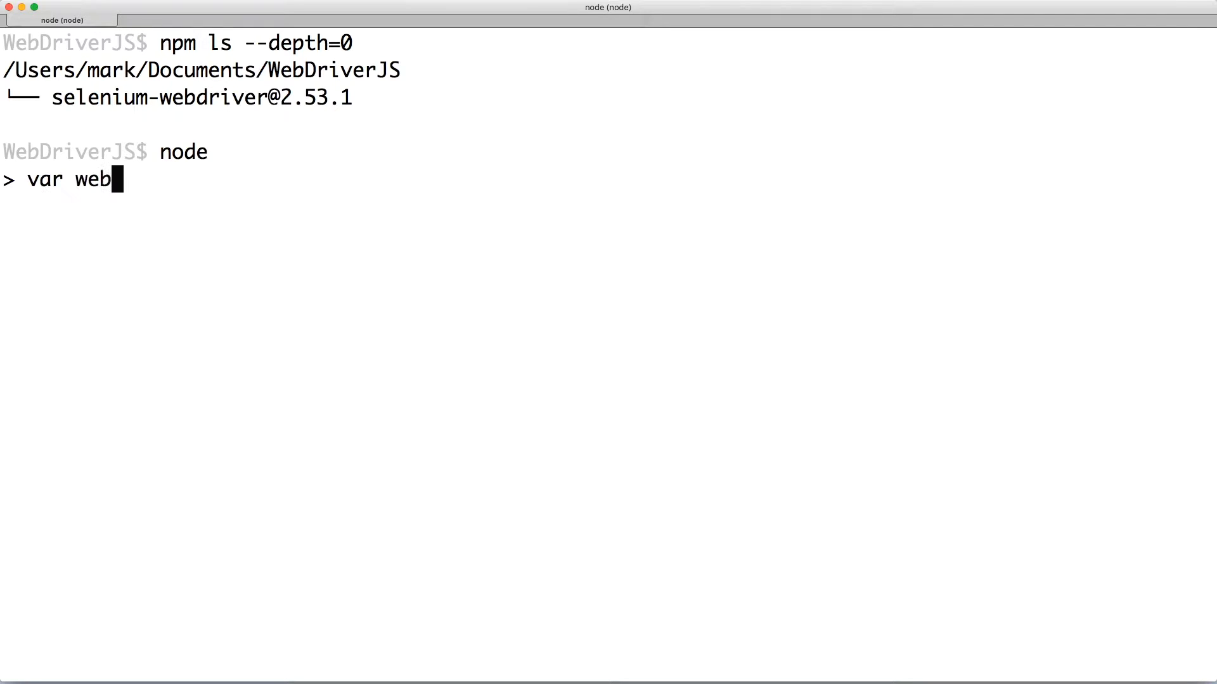
type("driver = require")
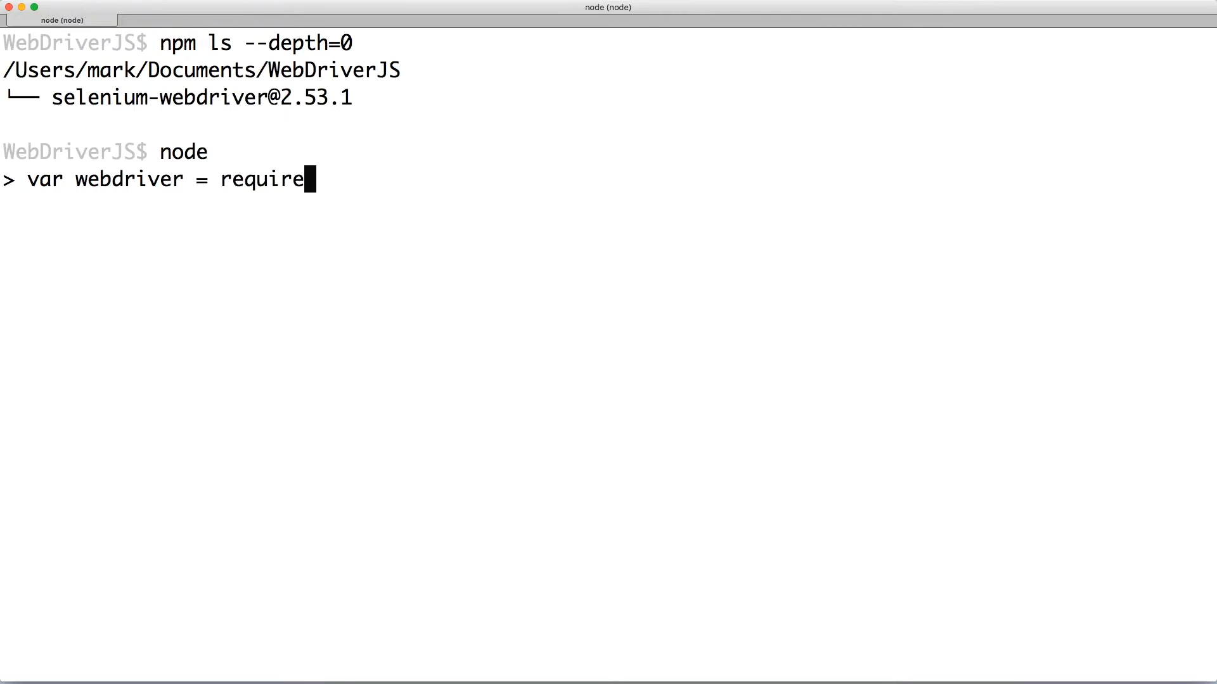
type("('selenium-webdriver');")
type("var bui")
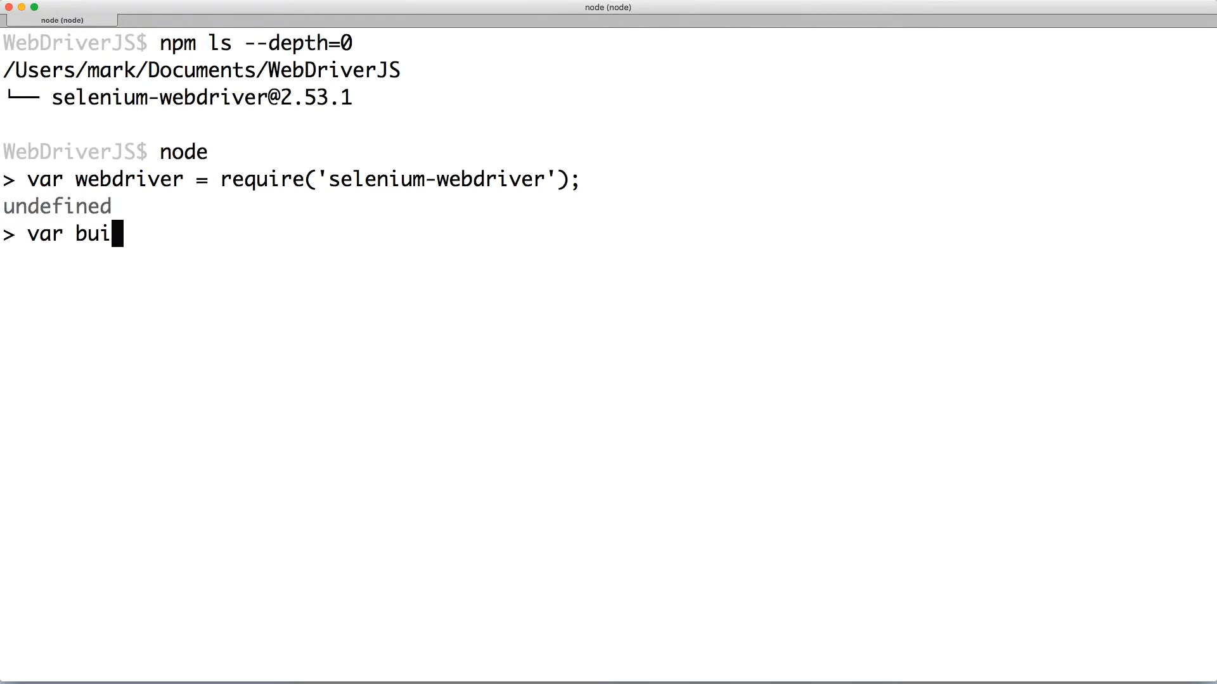
type("lder = new webdriver.")
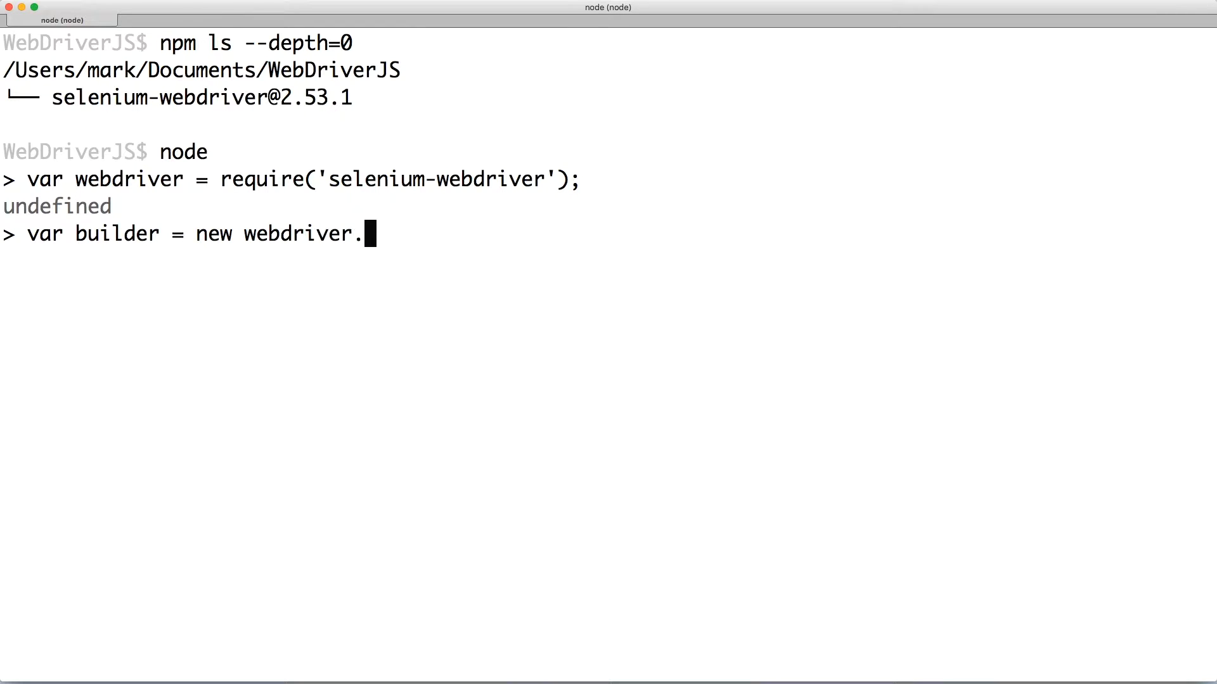
type("Builder();")
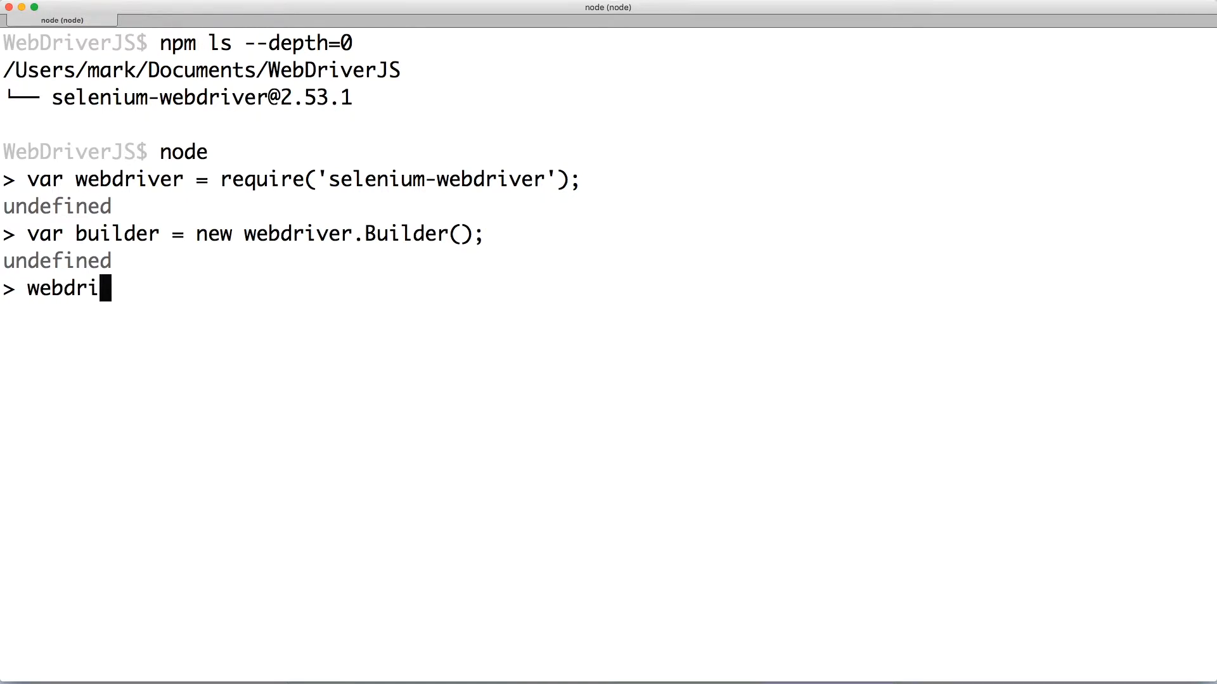
key("Return")
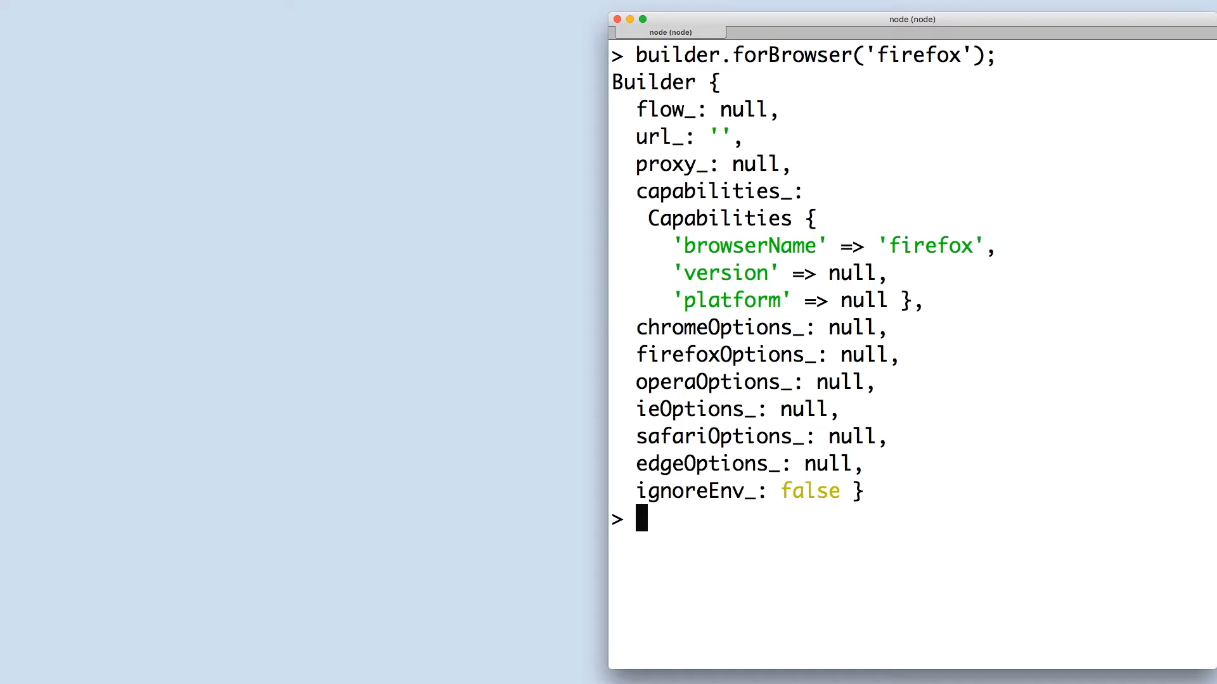
Build the driver with builder.build() to open Firefox, then save the session as build.js.
type("var d")
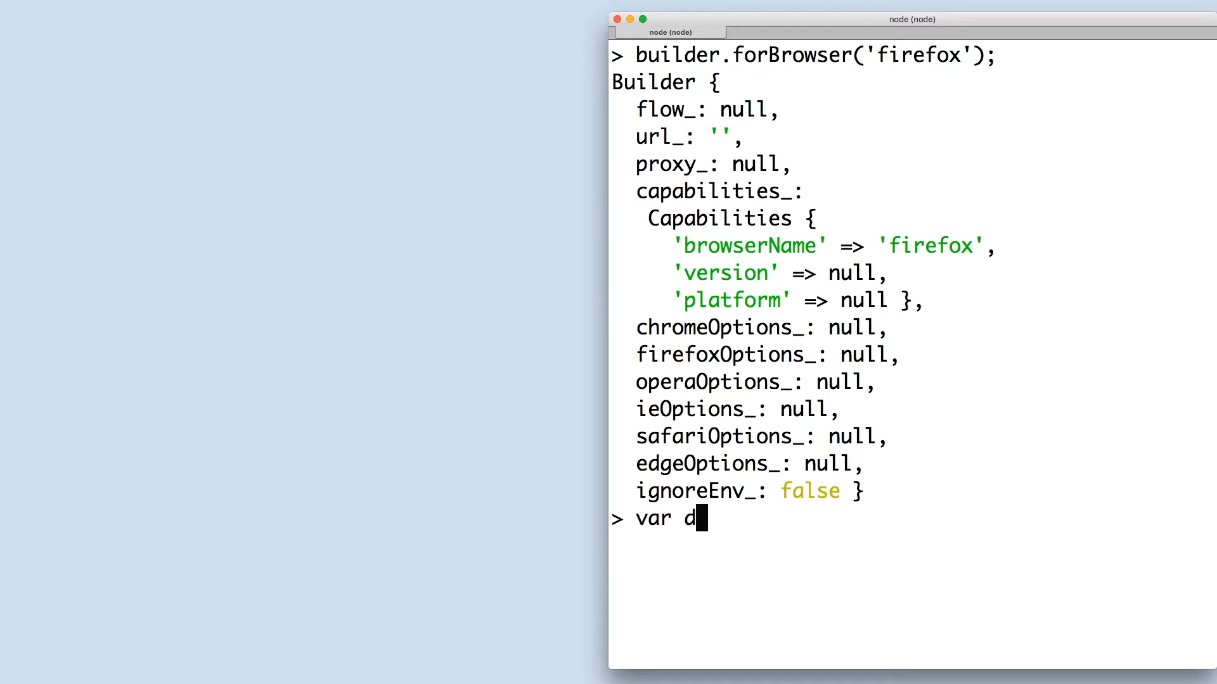
type("river = builder.bui")
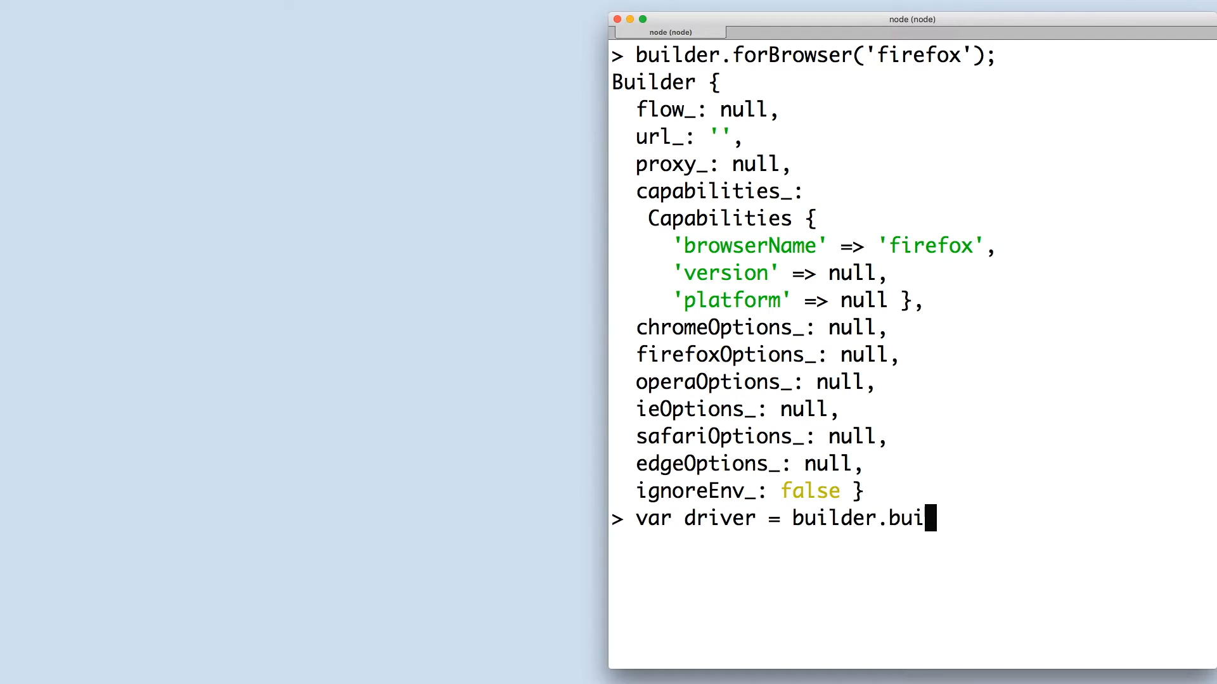
key("Return")
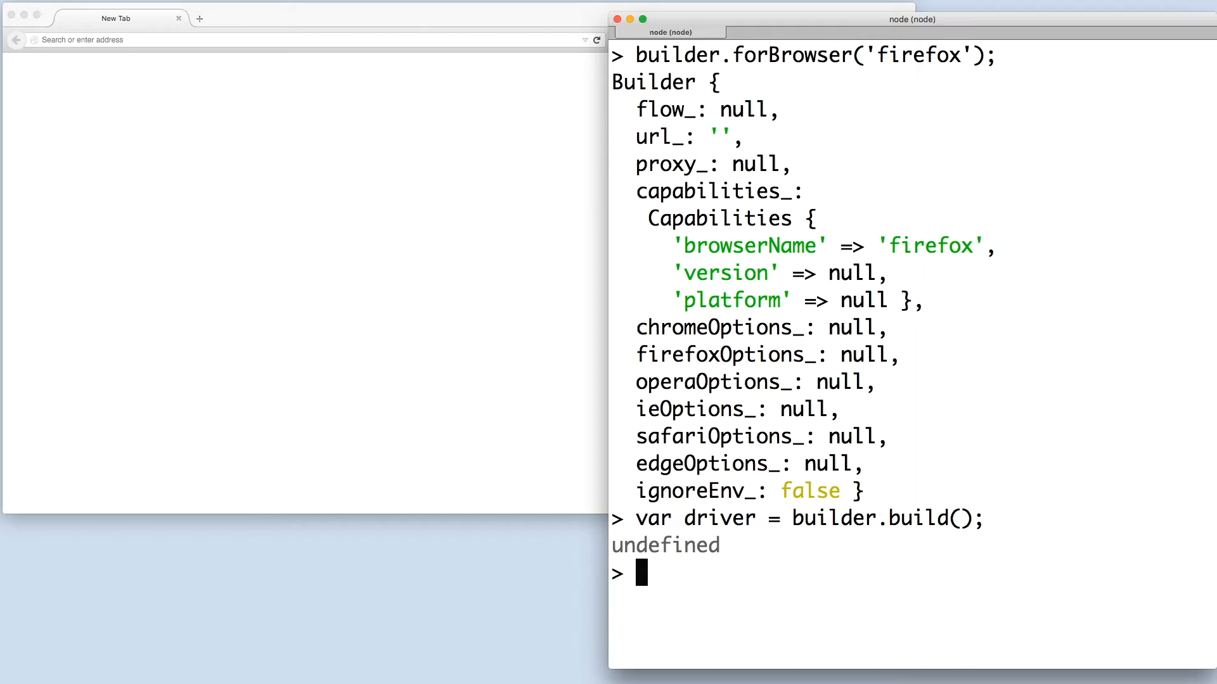
type(".save bui")
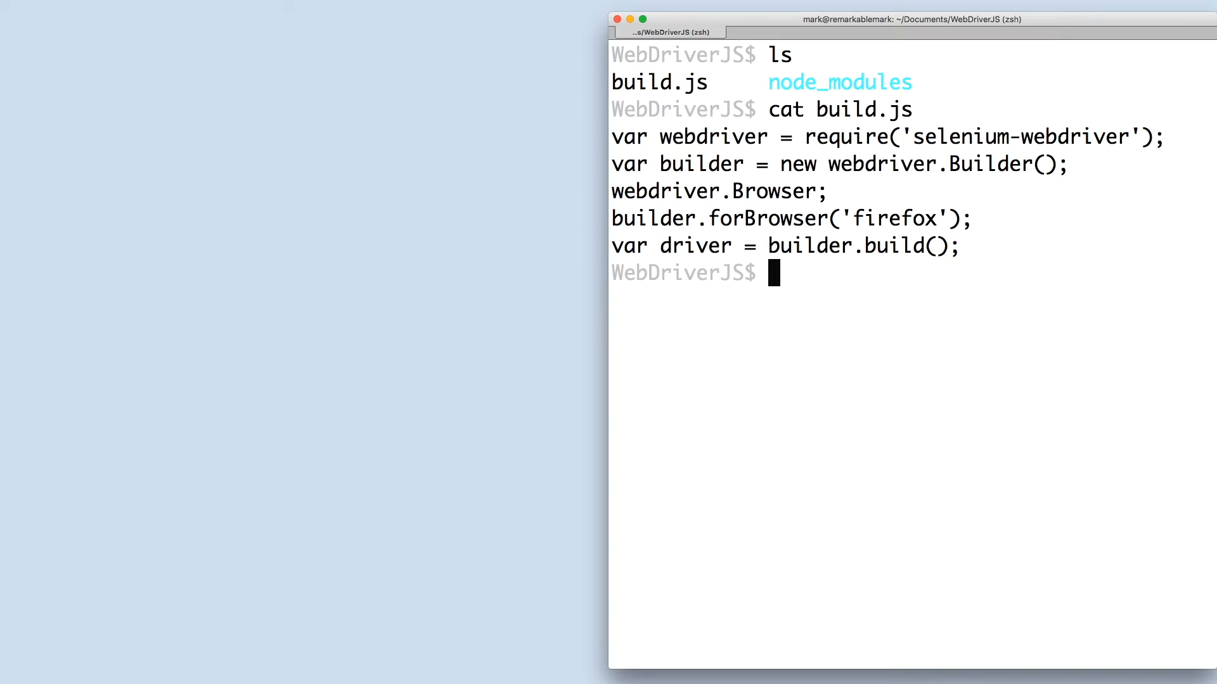
Launch node from zsh with SELENIUM_BROWSER=chrome set.
type("SELENIUM_")
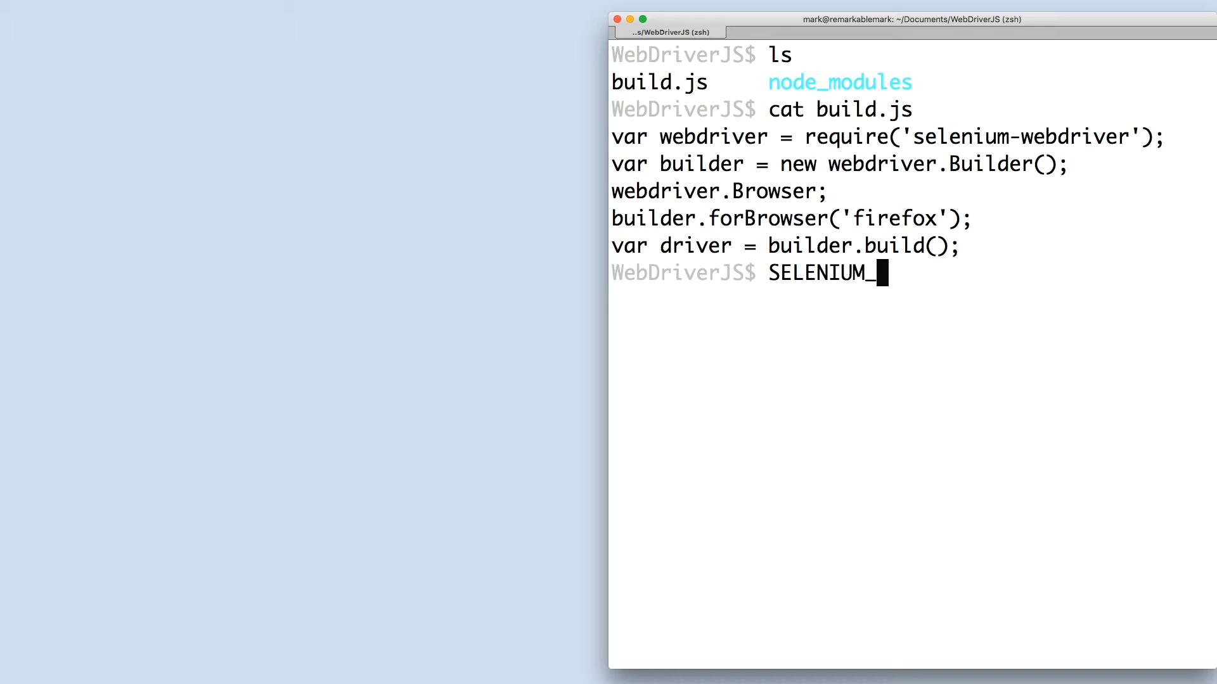
type("BROWSER")
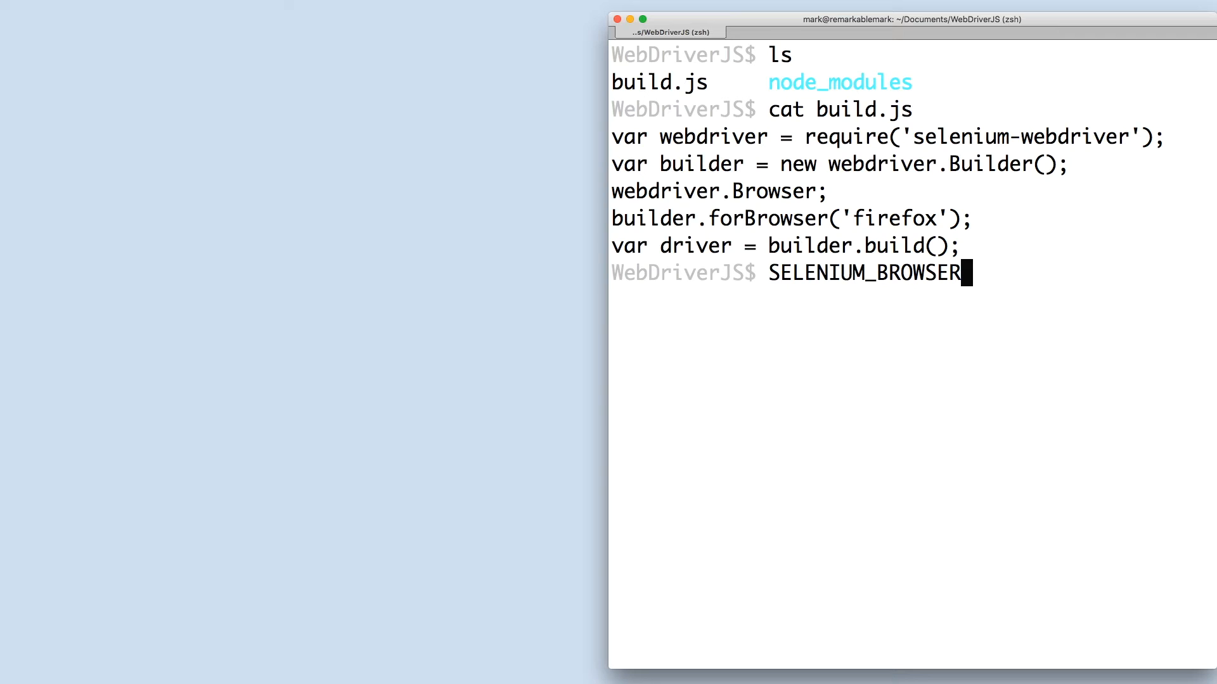
type("=chrome node")
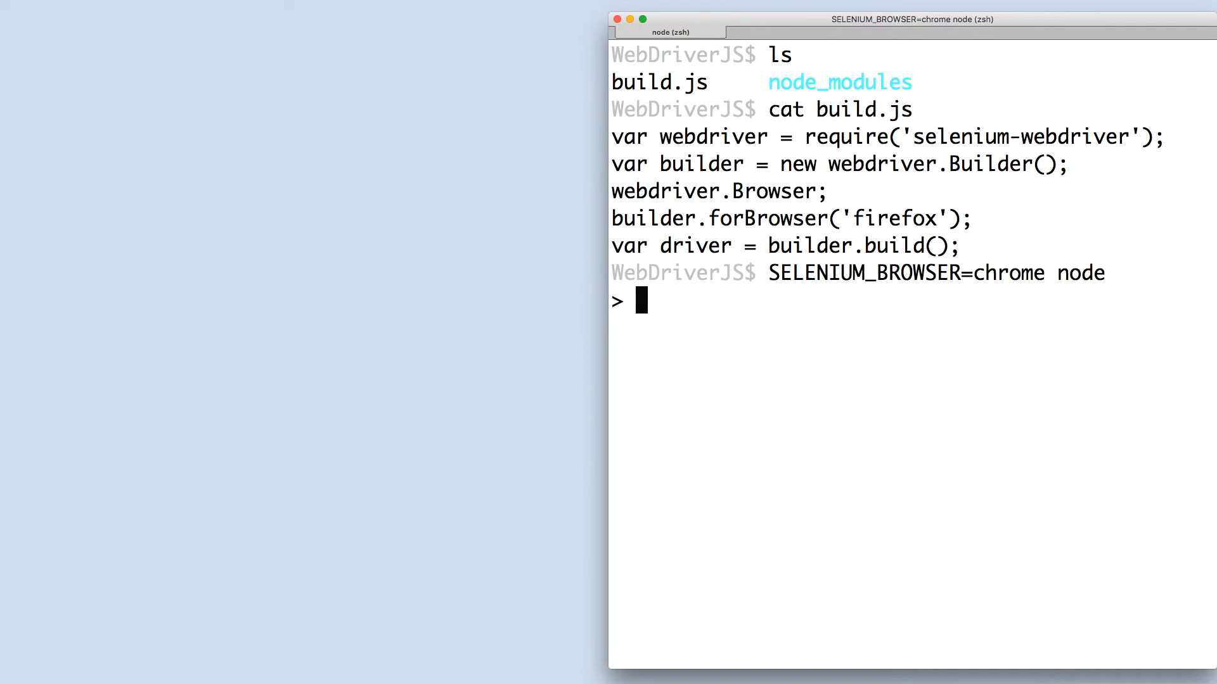
Read process.env.SELENIUM_BROWSER to confirm it returns 'chrome'.
type("process")
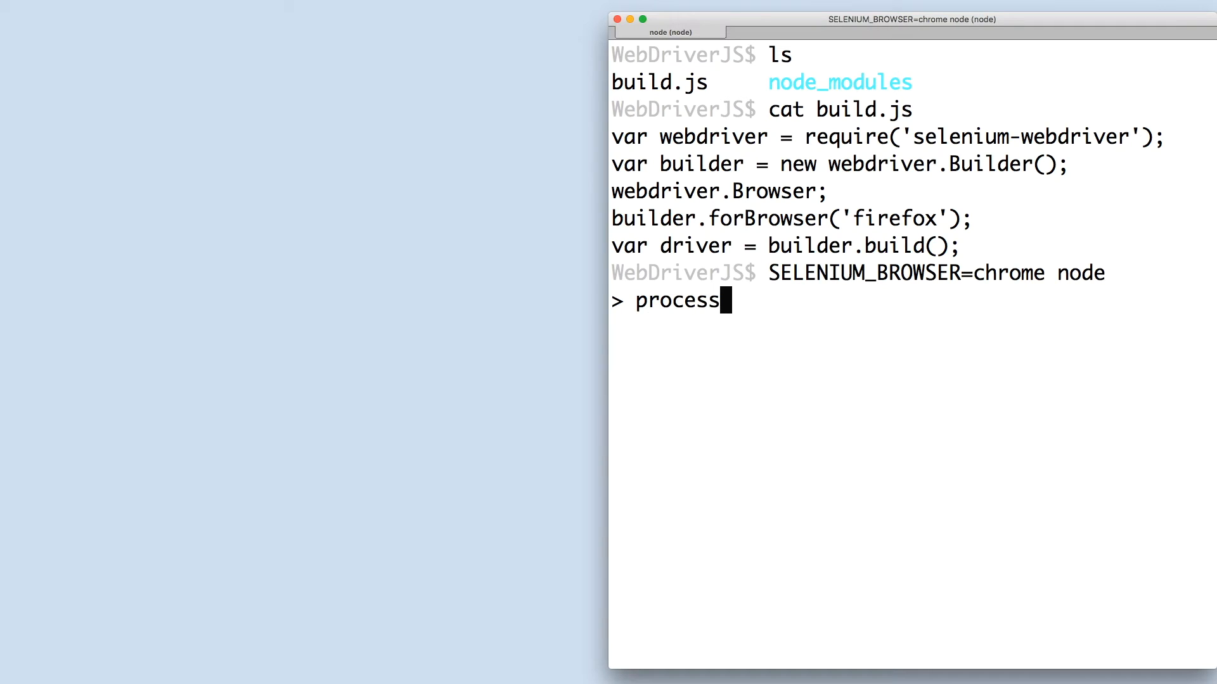
type(".env.SELENIUM_BROWS")
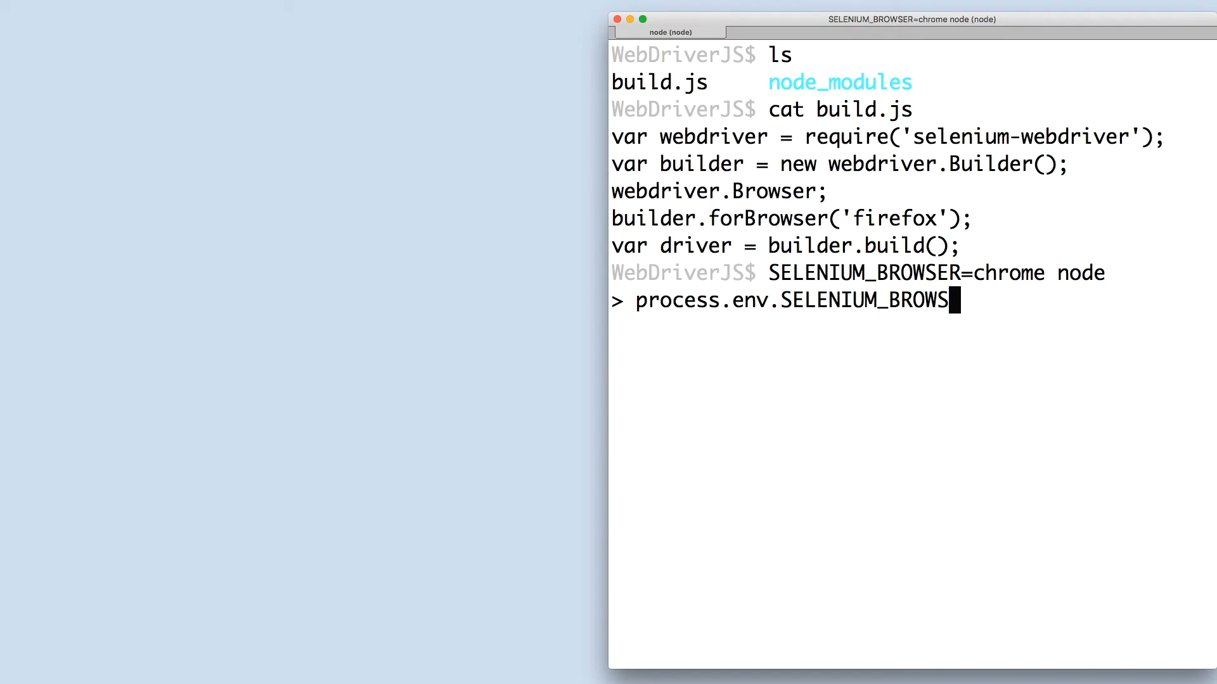
key("Return")
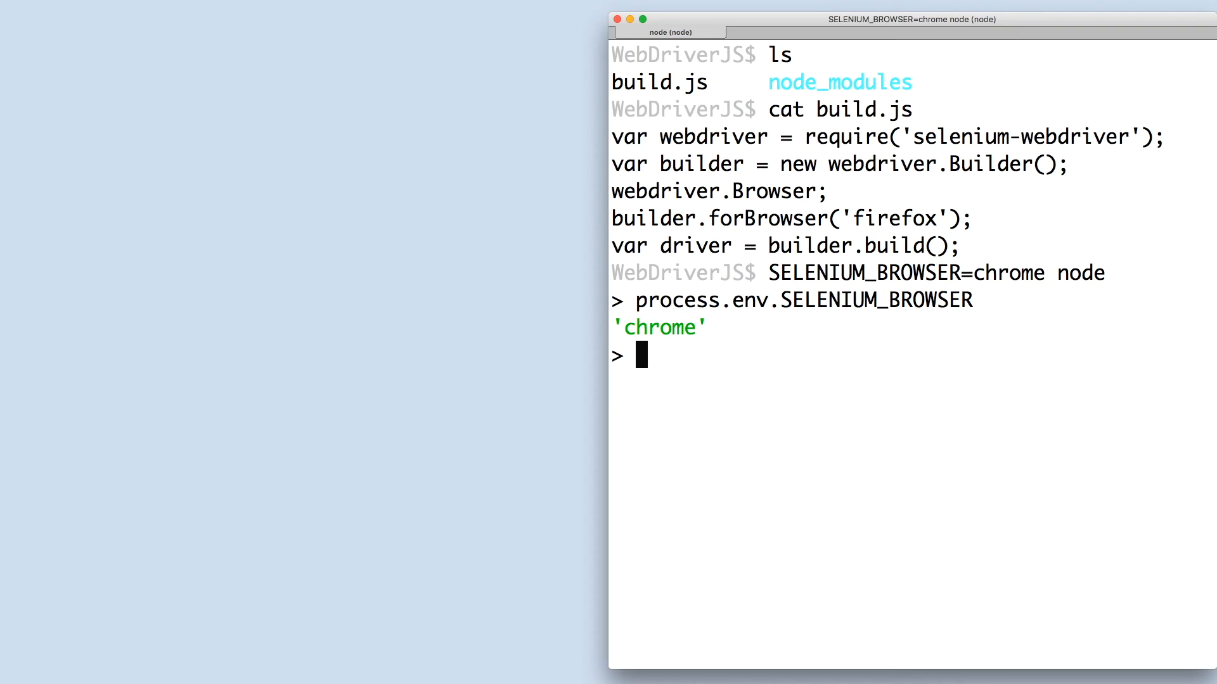
Load build.js in the REPL so the driver launches a Chrome window.
type(".load build.js")
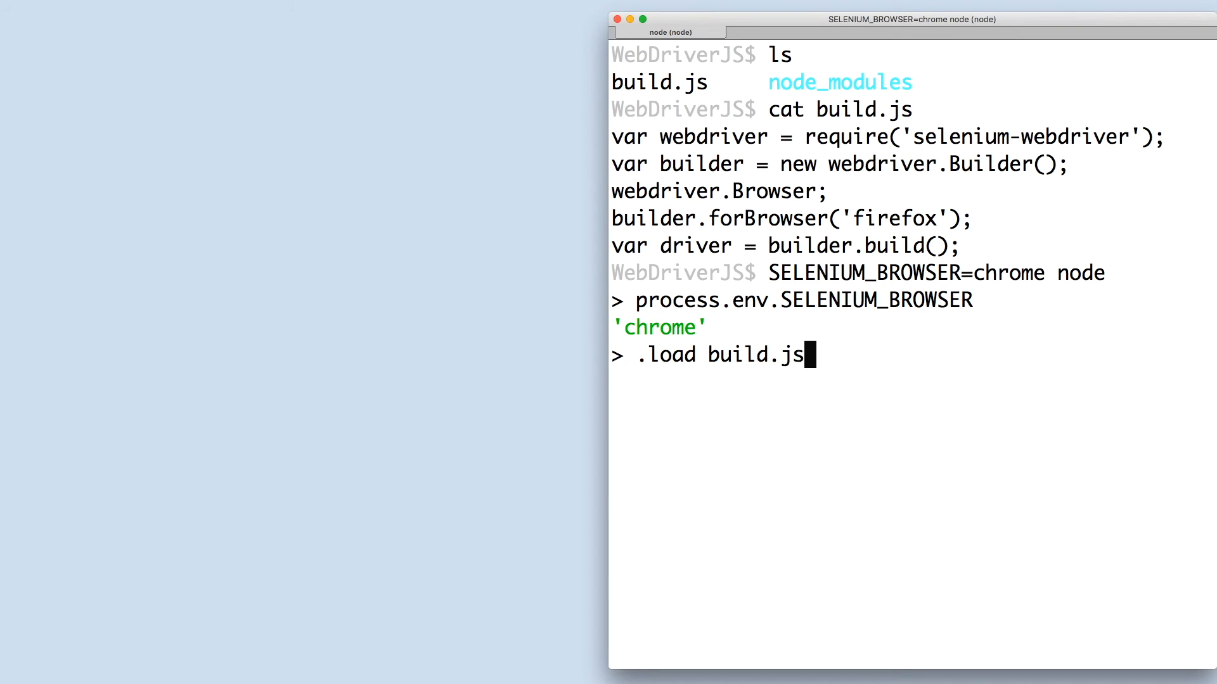
key("Return")
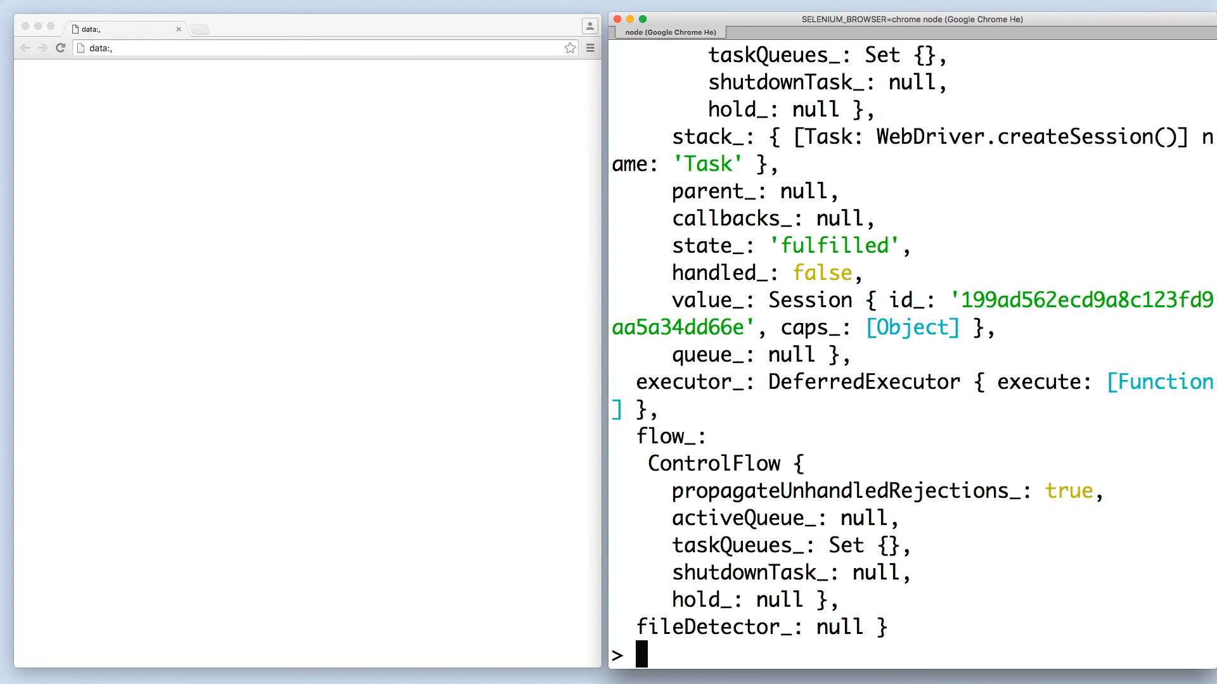
Call driver.quit() to close the Chrome window.
type("driver.quit")
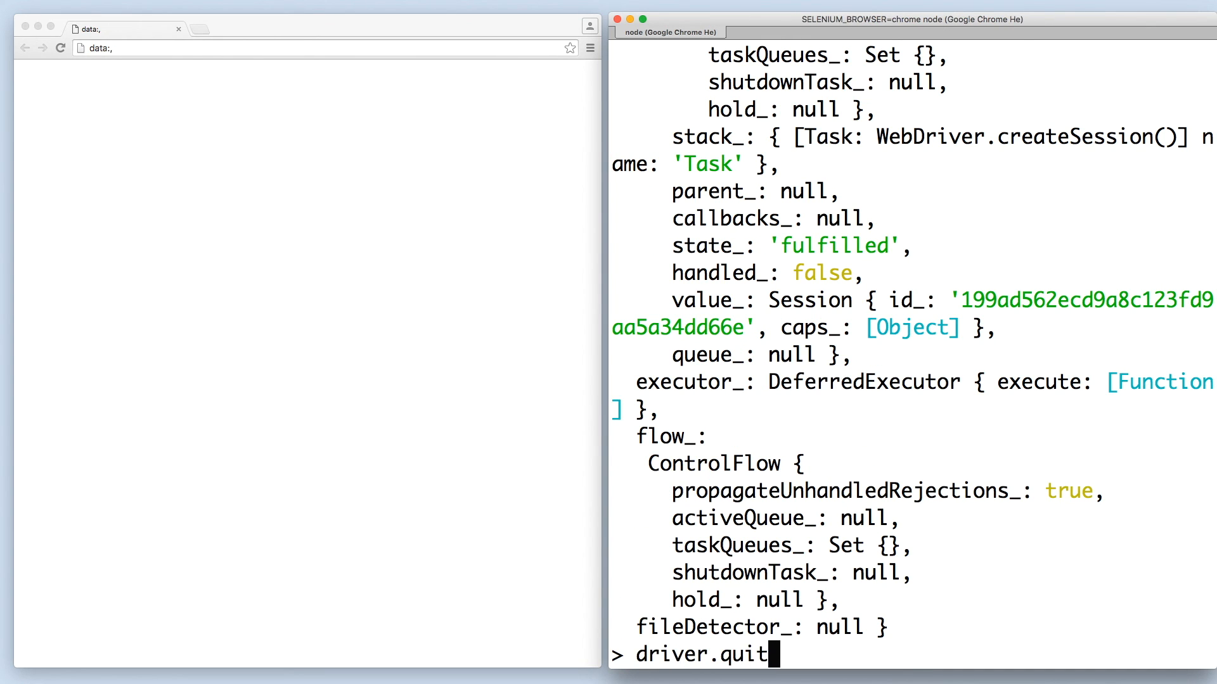
key("Return")
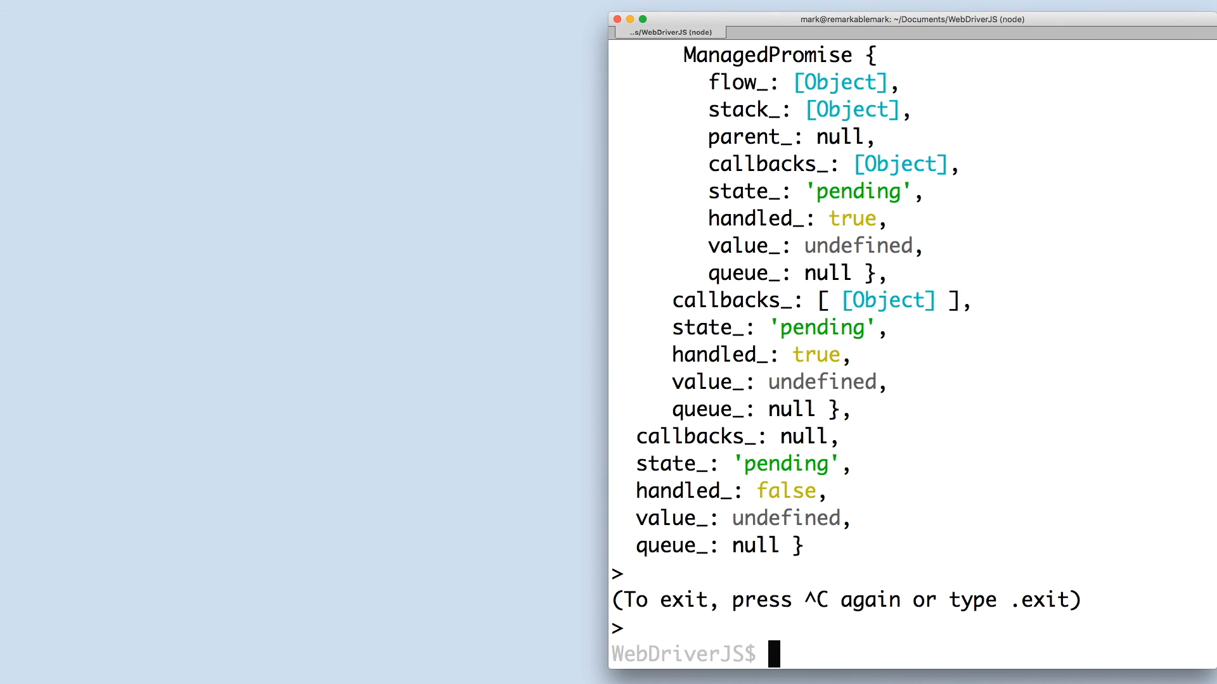